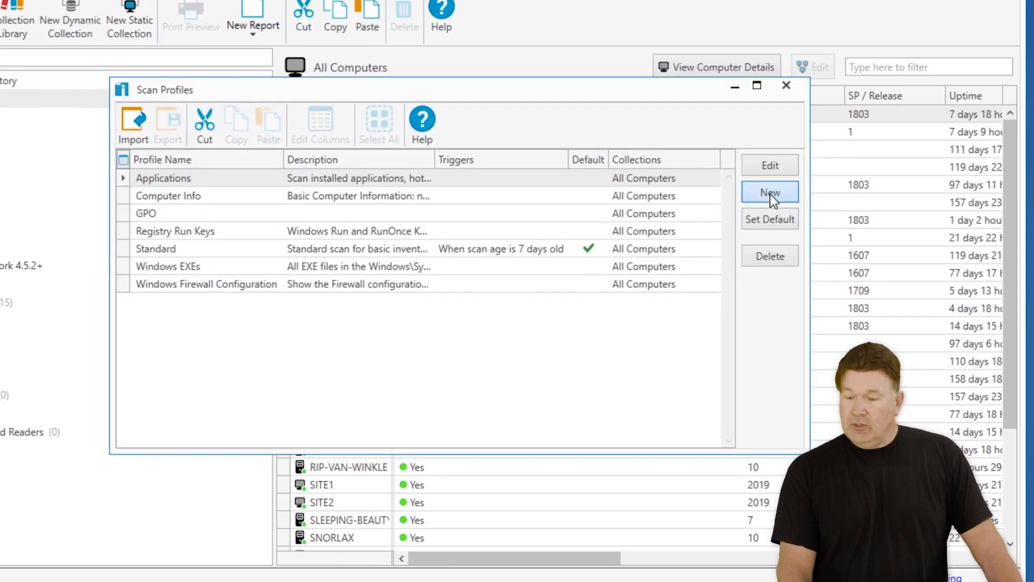
Step: Create a new scan profile and name it 'User Profiles'
{"action": "left_click", "coordinate": [769, 193]}
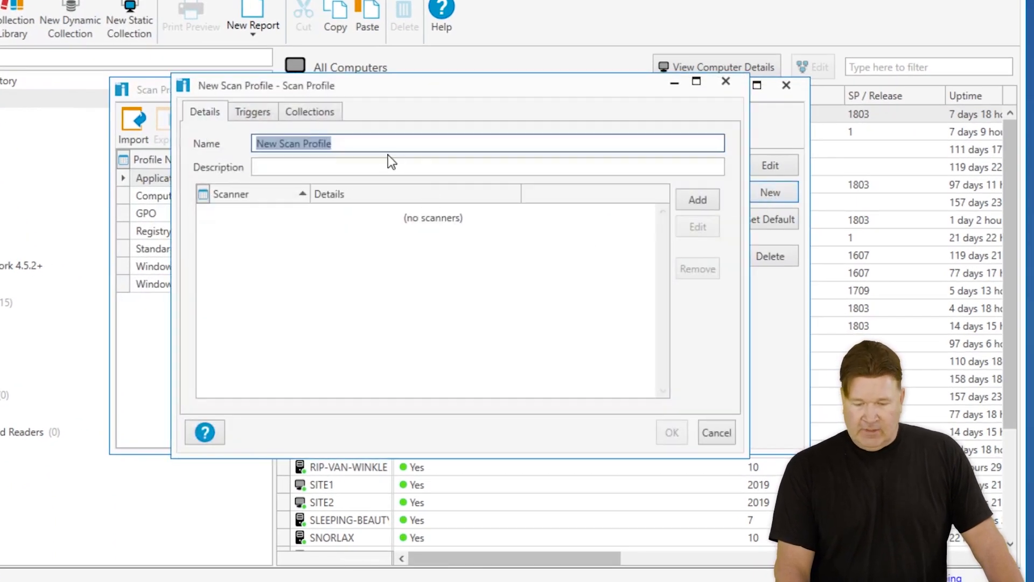
{"action": "mouse_move", "coordinate": [189, 142]}
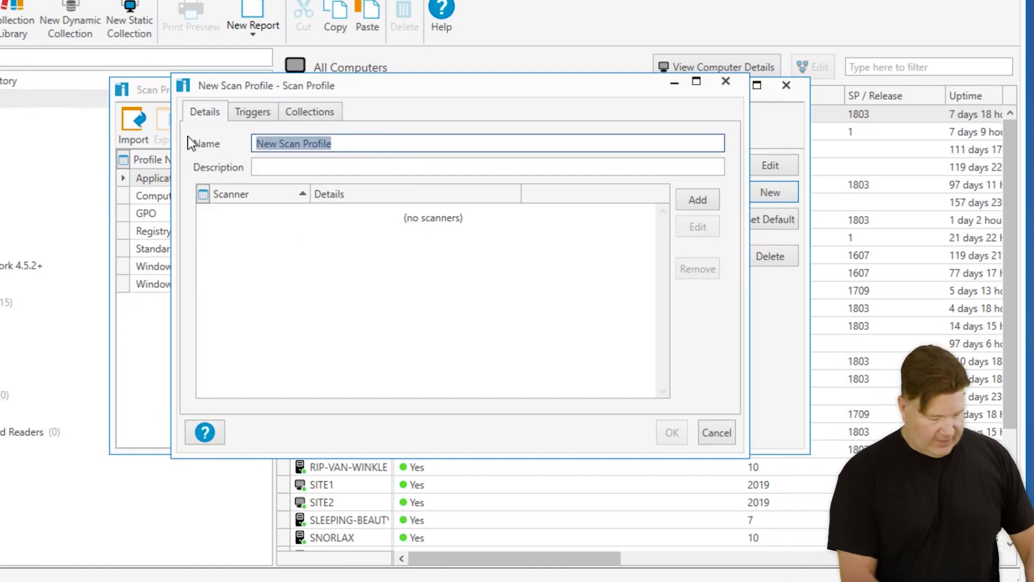
{"action": "type", "text": "User"}
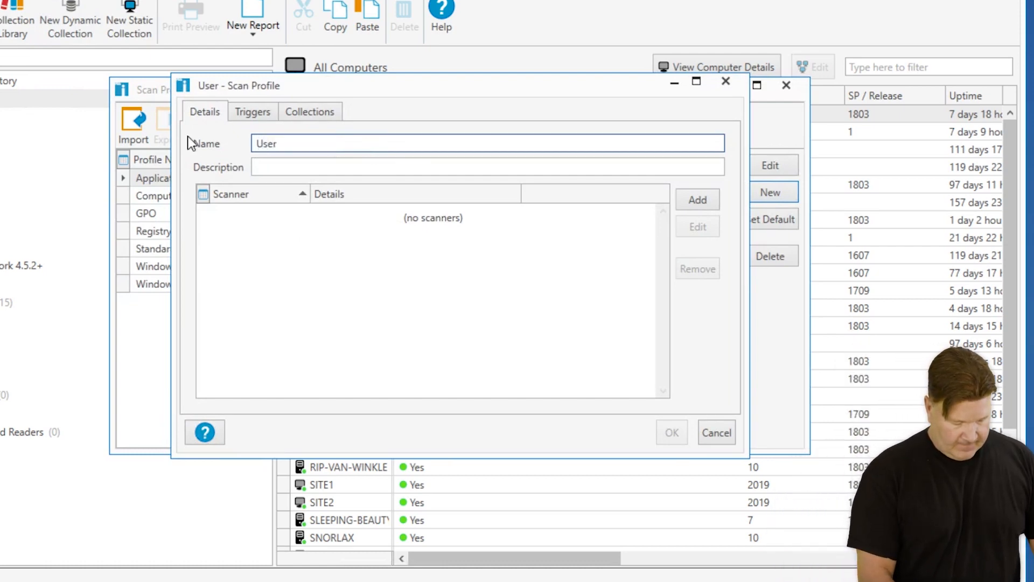
{"action": "type", "text": "Profiles"}
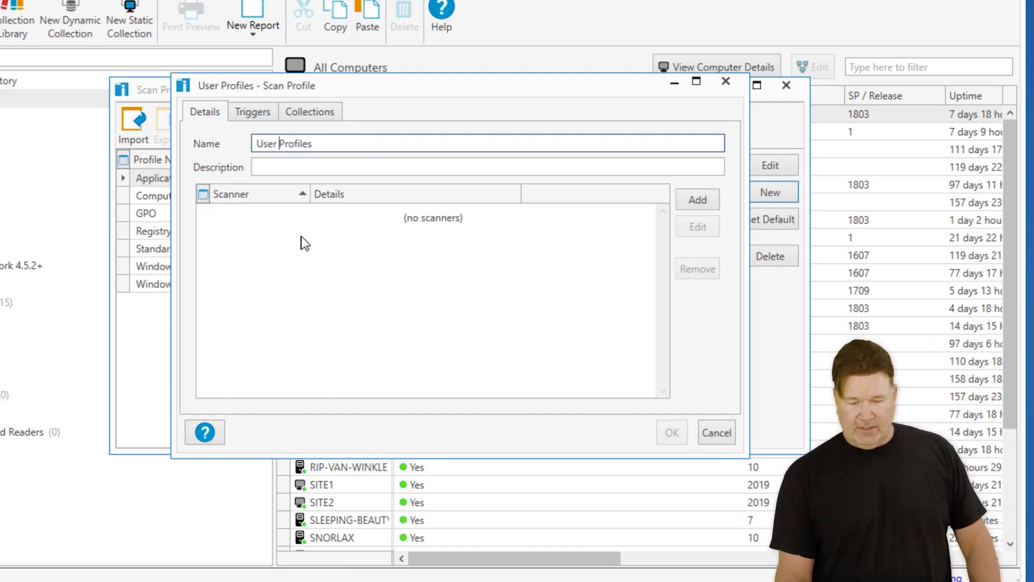
{"action": "mouse_move", "coordinate": [664, 219]}
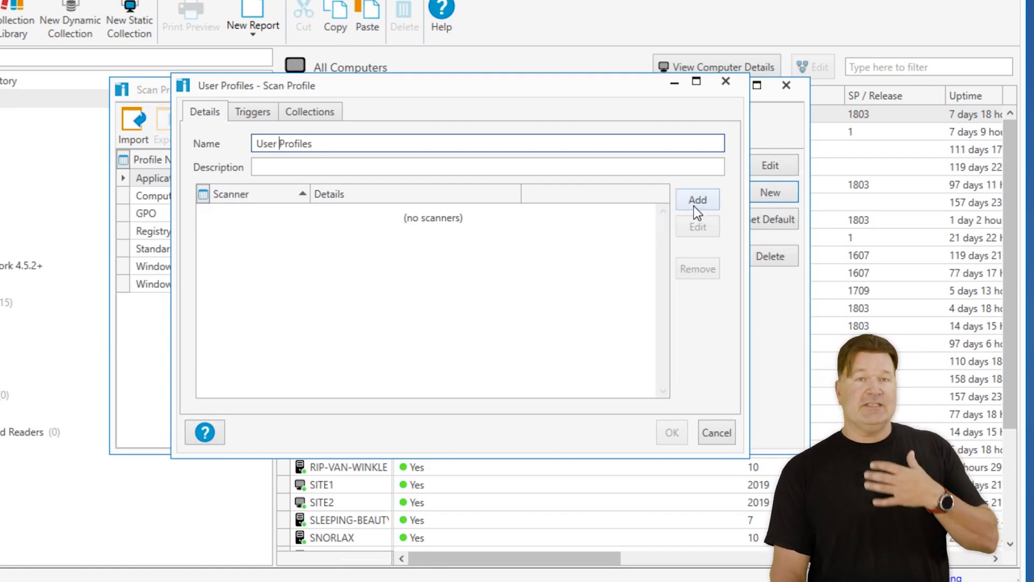
Step: Add a WMI scanner named 'UserProfiles' to the scan profile
{"action": "left_click", "coordinate": [697, 200]}
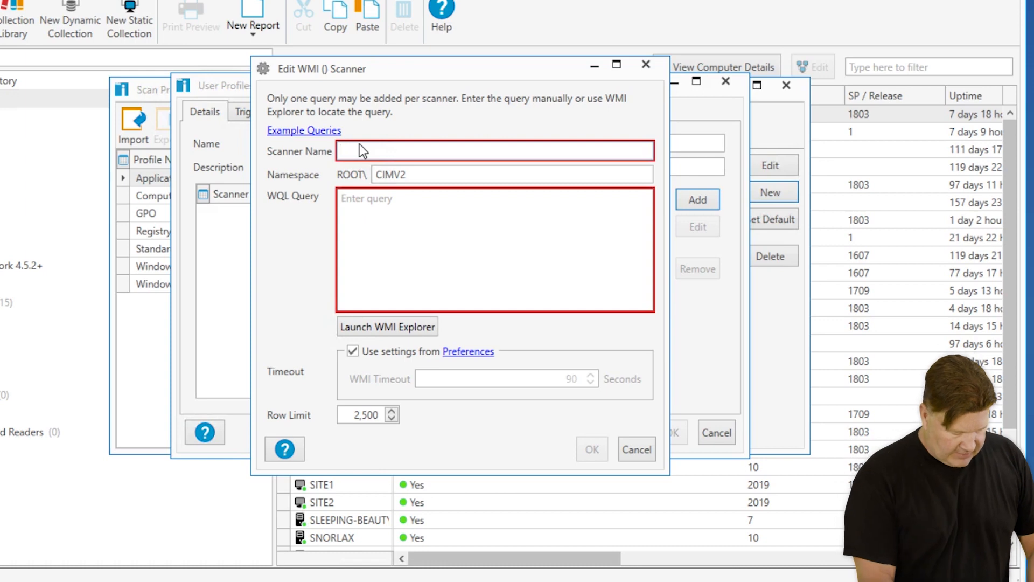
{"action": "type", "text": "User Profiles"}
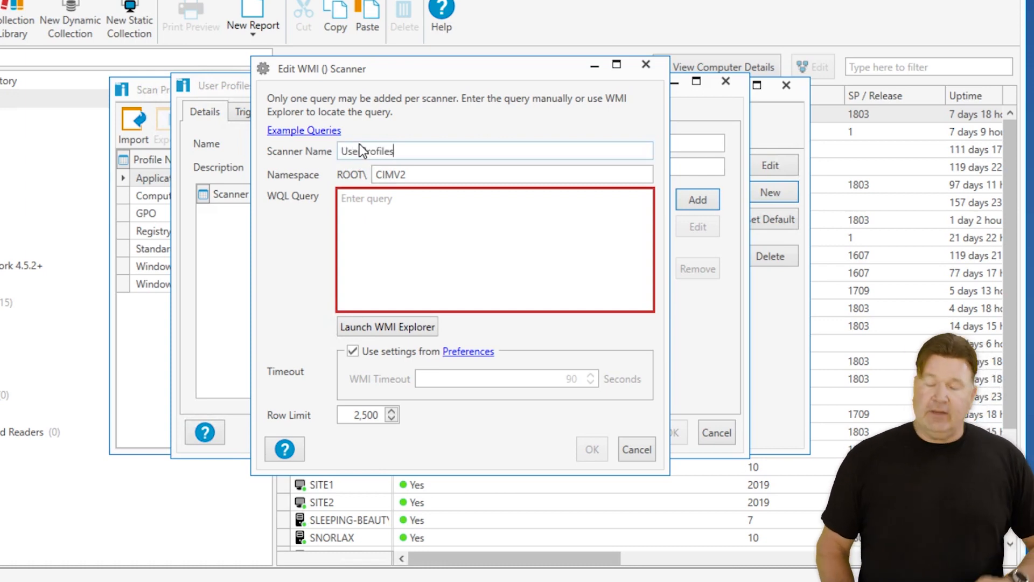
{"action": "type", "text": "UserProfiles"}
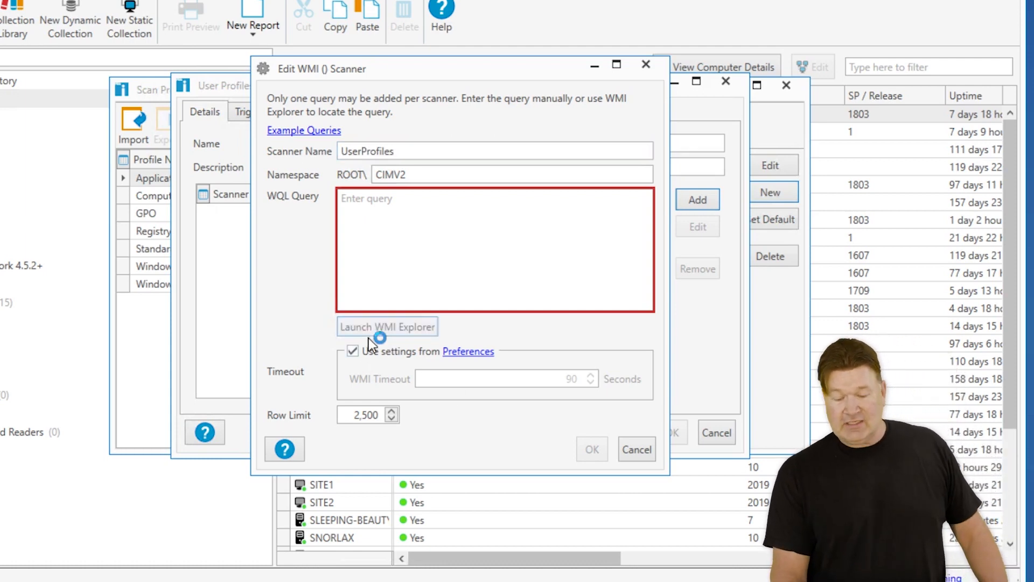
Step: Connect WMI Explorer to GUINNESS and filter the ROOT\CIMV2 classes by 'profile'
{"action": "left_click", "coordinate": [387, 326]}
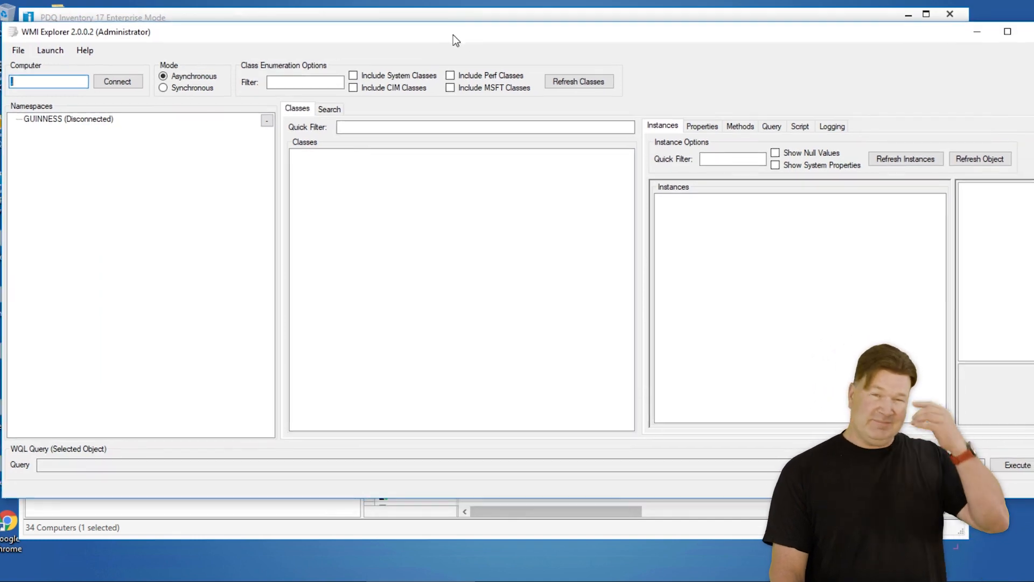
{"action": "mouse_move", "coordinate": [280, 49]}
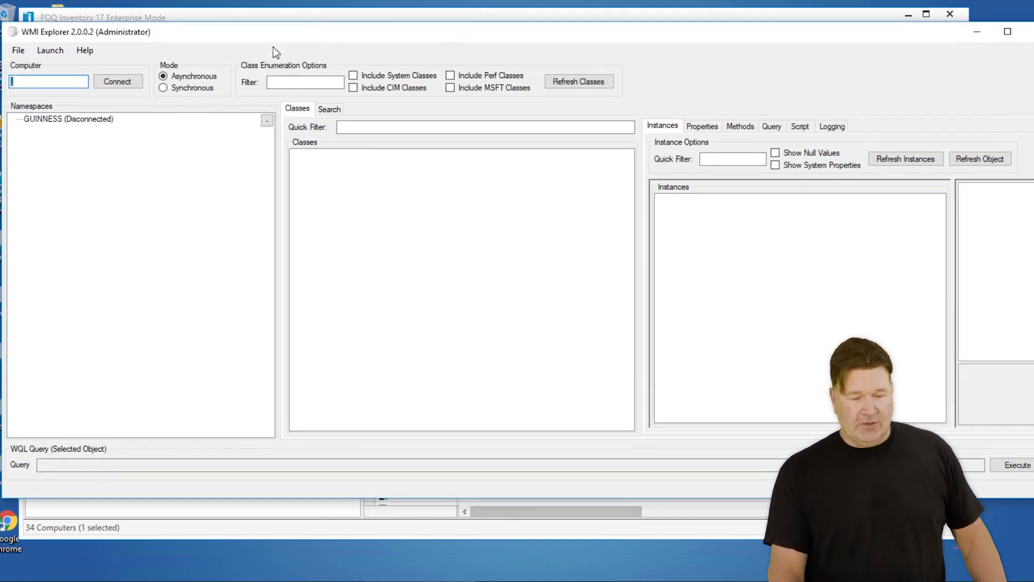
{"action": "left_click", "coordinate": [118, 81]}
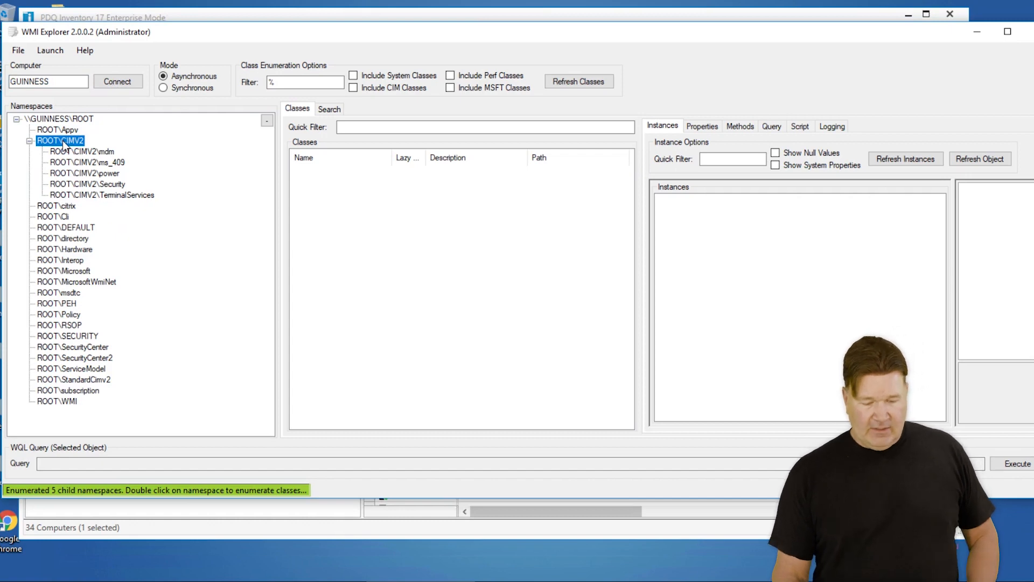
{"action": "double_click", "coordinate": [53, 140]}
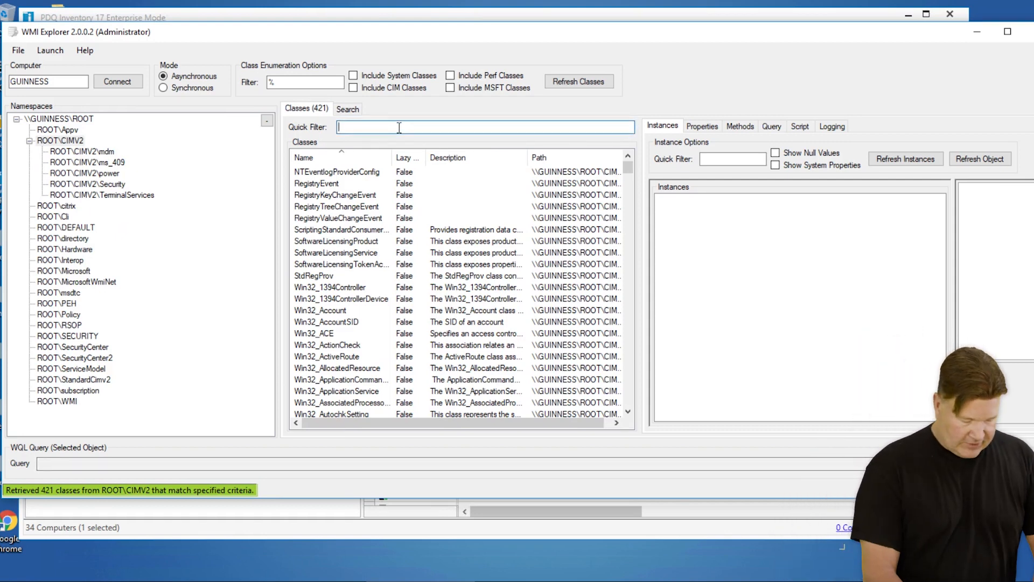
{"action": "type", "text": "profile"}
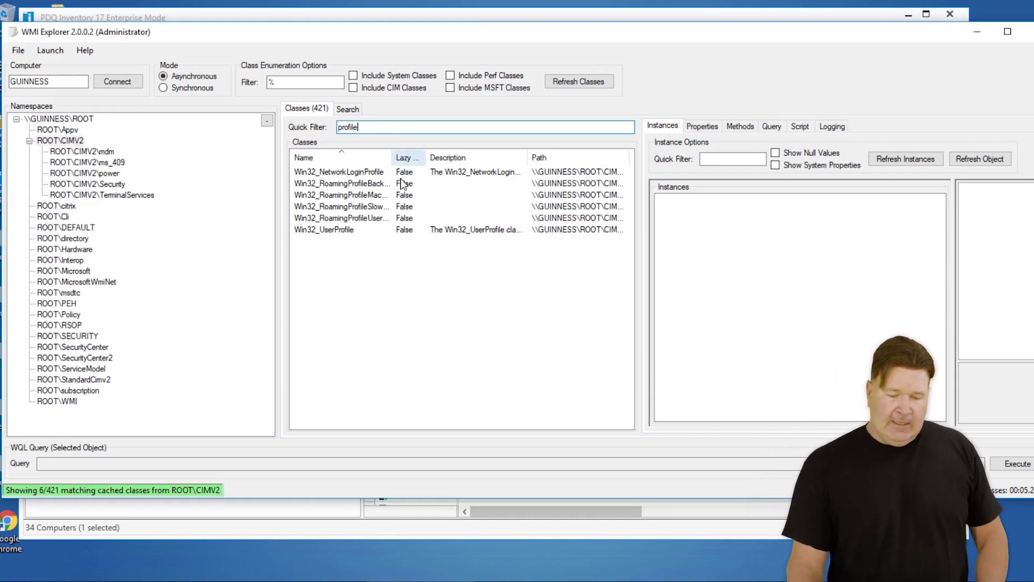
Step: Query all Win32_UserProfile instances and view the 14 results' LocalPath column
{"action": "left_click", "coordinate": [324, 229]}
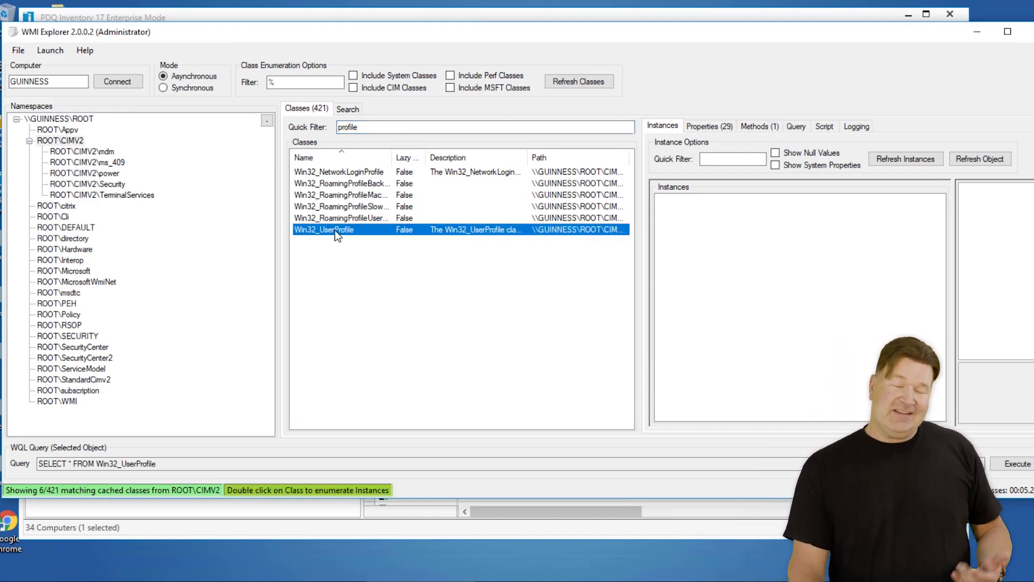
{"action": "mouse_move", "coordinate": [336, 232]}
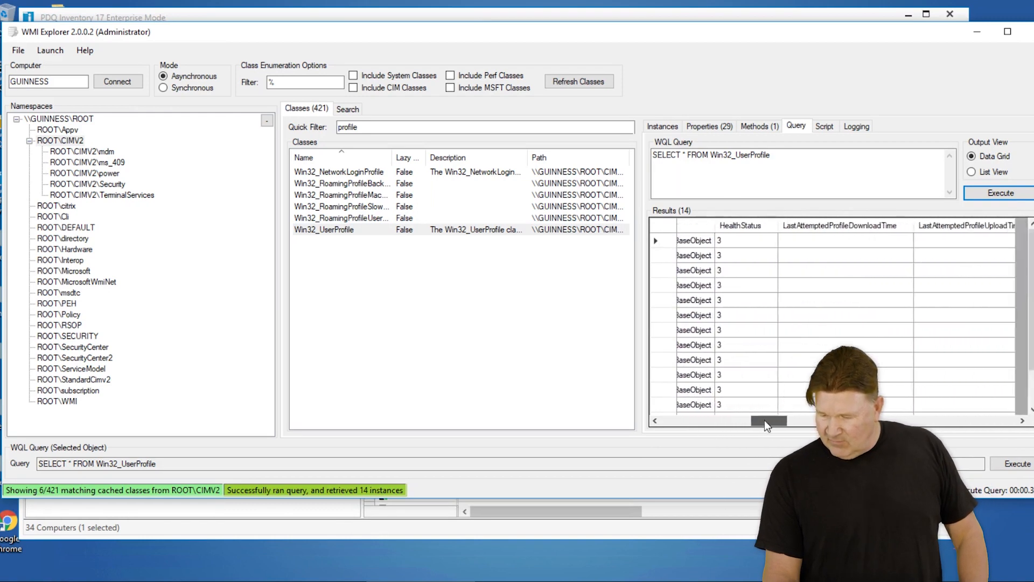
{"action": "left_click_drag", "start_coordinate": [768, 421], "coordinate": [818, 421]}
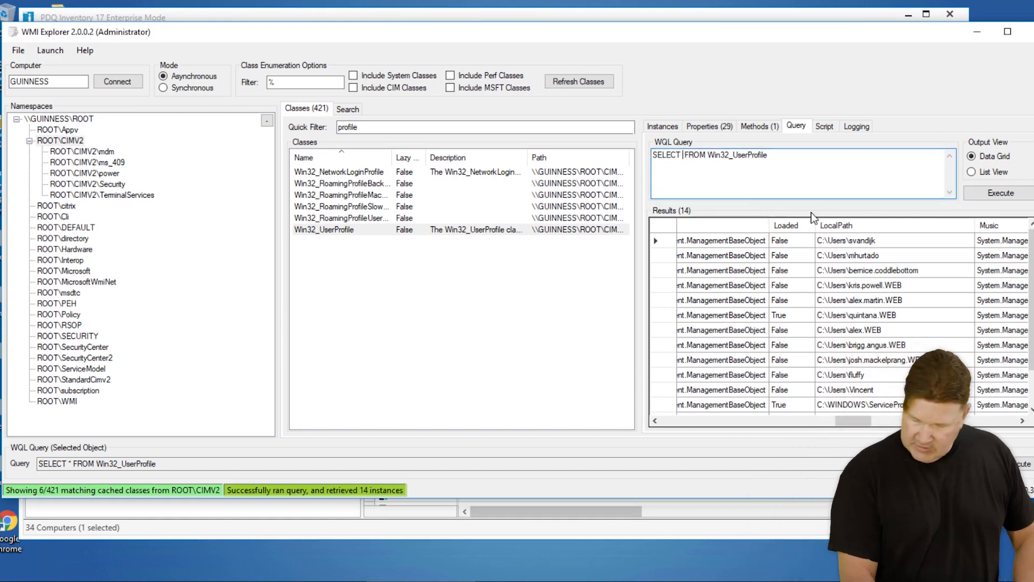
Step: Change the WQL query to select only LocalPath and run it again
{"action": "type", "text": "LocalPath"}
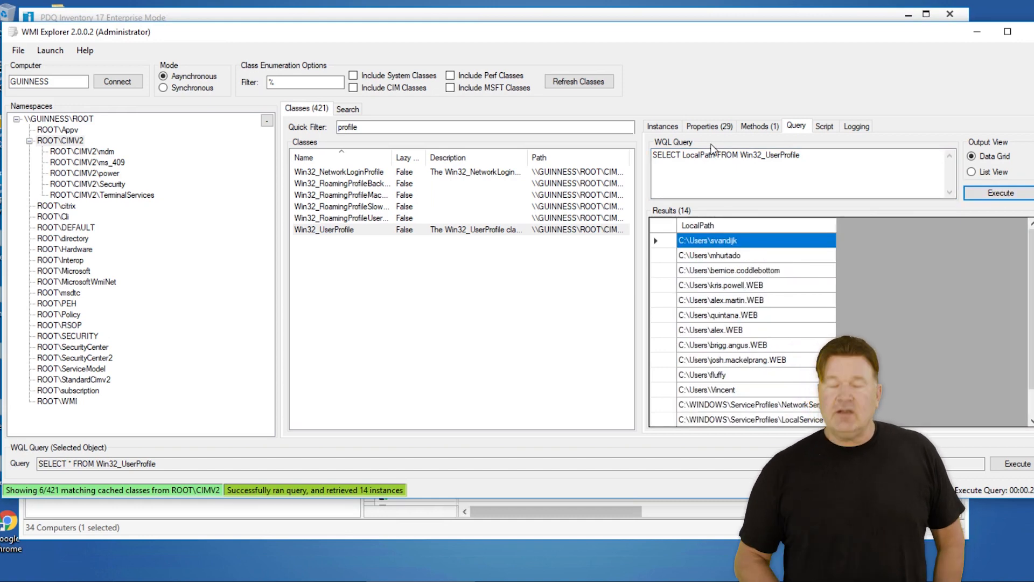
{"action": "mouse_move", "coordinate": [622, 114]}
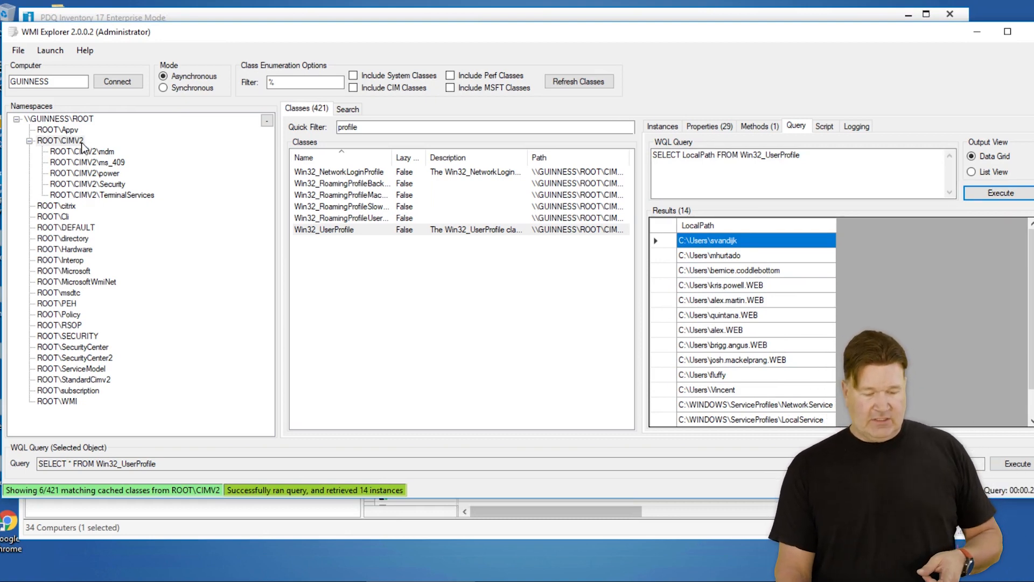
{"action": "left_click", "coordinate": [836, 161]}
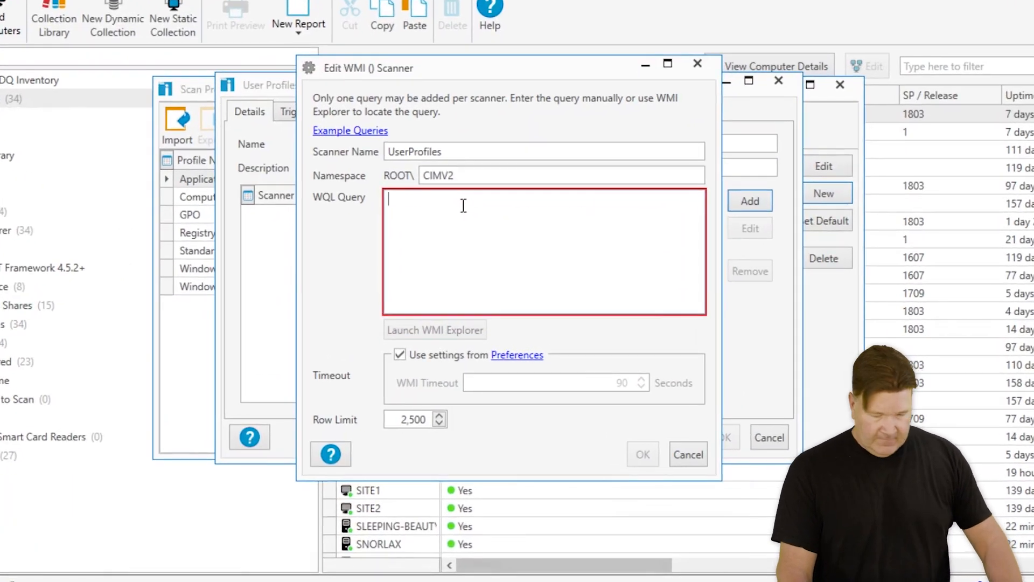
Step: Set the scanner query to 'SELECT LocalPath FROM Win32_UserProfile' and save the profile
{"action": "type", "text": "SELECT LocalPath FROM Win32_UserProfile"}
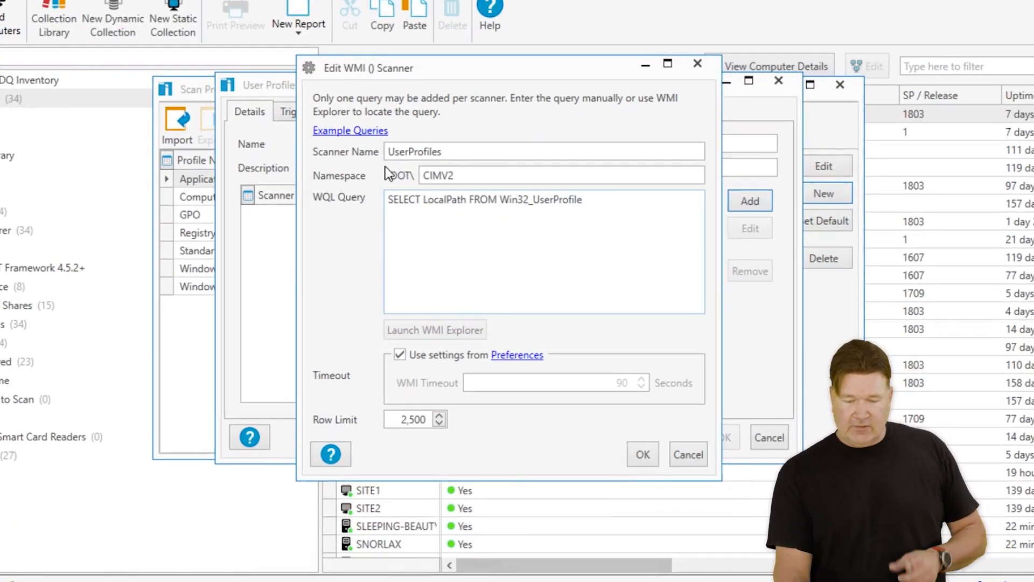
{"action": "mouse_move", "coordinate": [665, 505]}
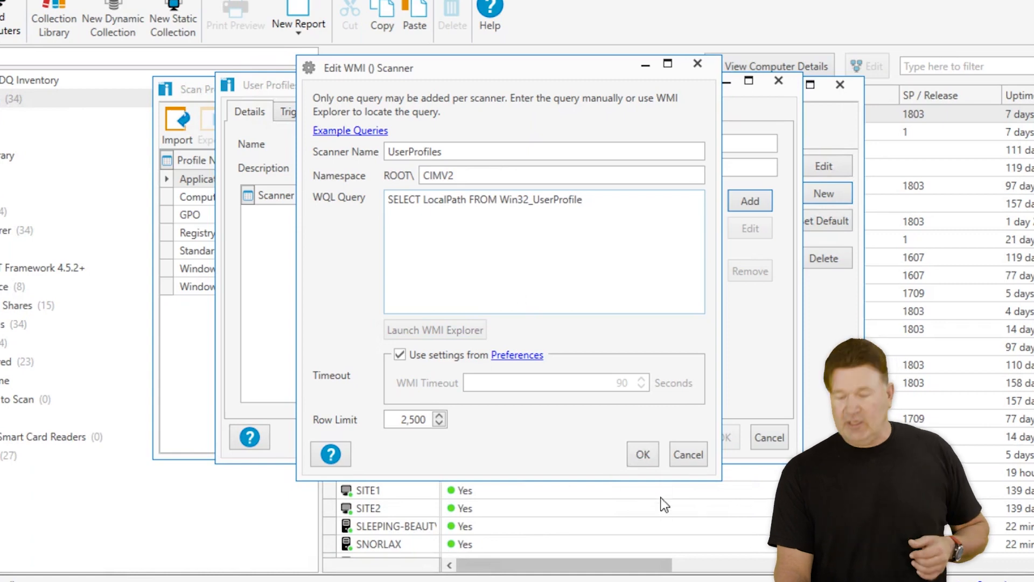
{"action": "left_click", "coordinate": [643, 454]}
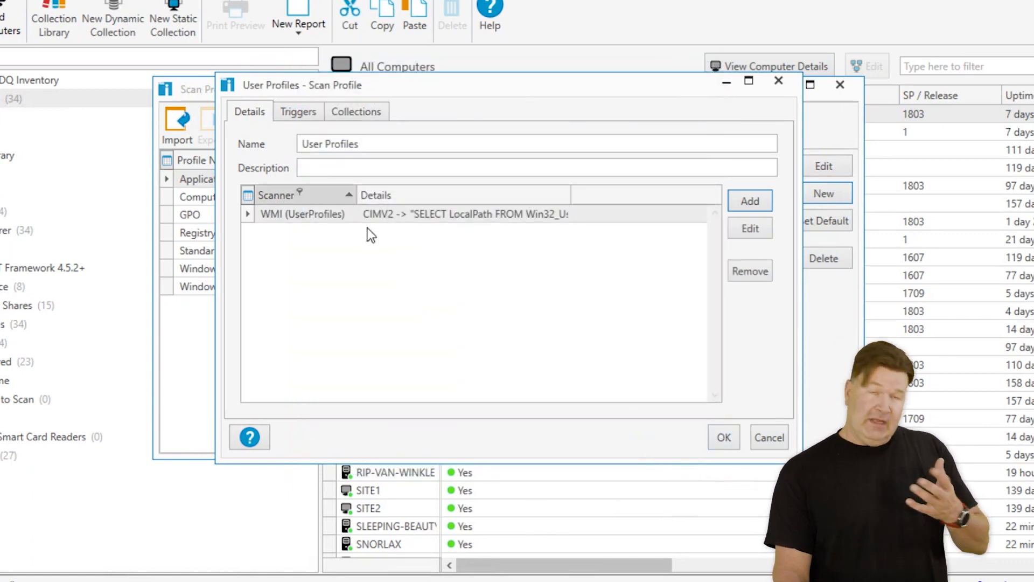
{"action": "left_click", "coordinate": [298, 111]}
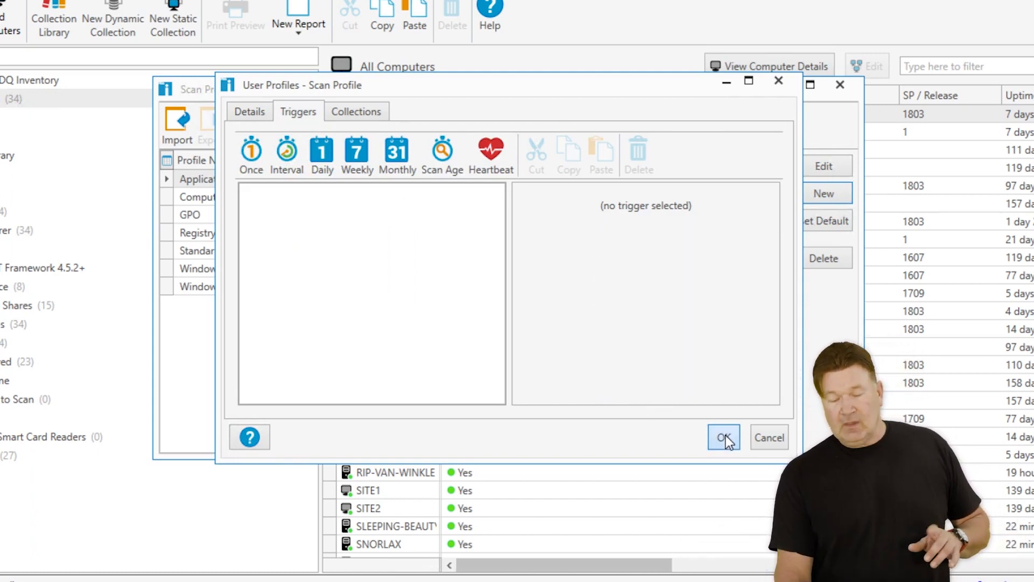
{"action": "left_click", "coordinate": [724, 437]}
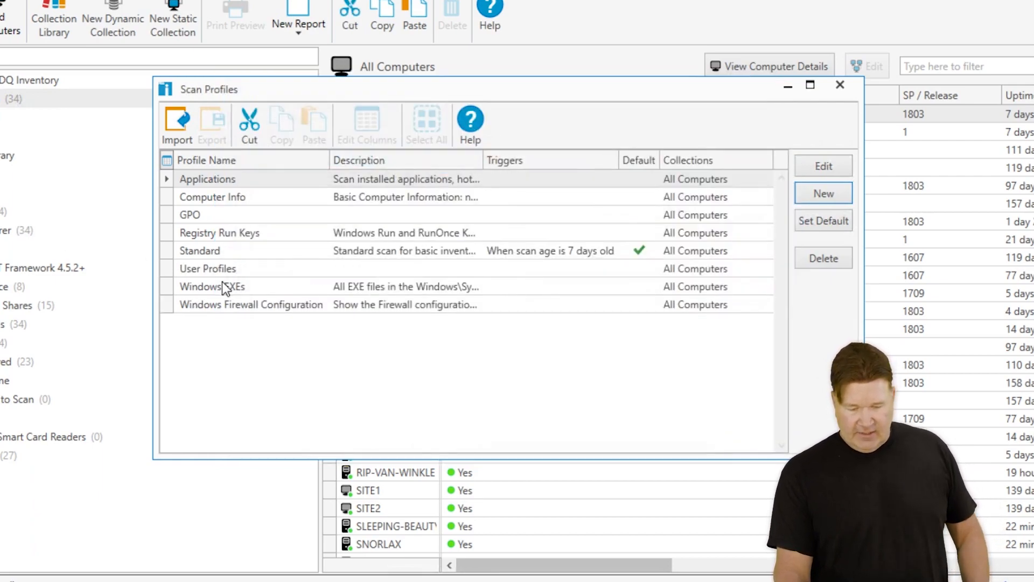
Step: Scan the All Computers collection with the User Profiles scan profile
{"action": "left_click", "coordinate": [840, 85]}
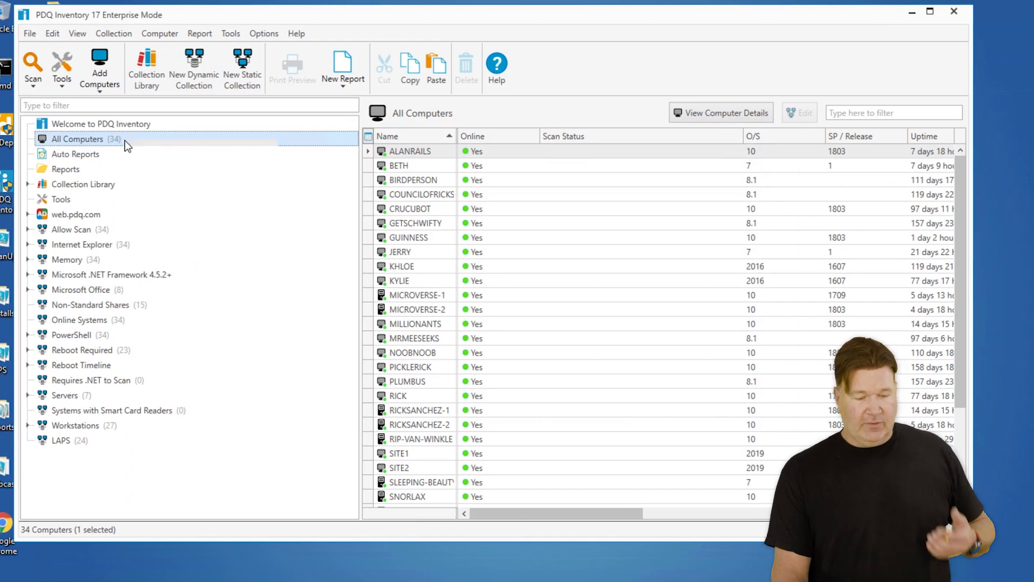
{"action": "right_click", "coordinate": [76, 139]}
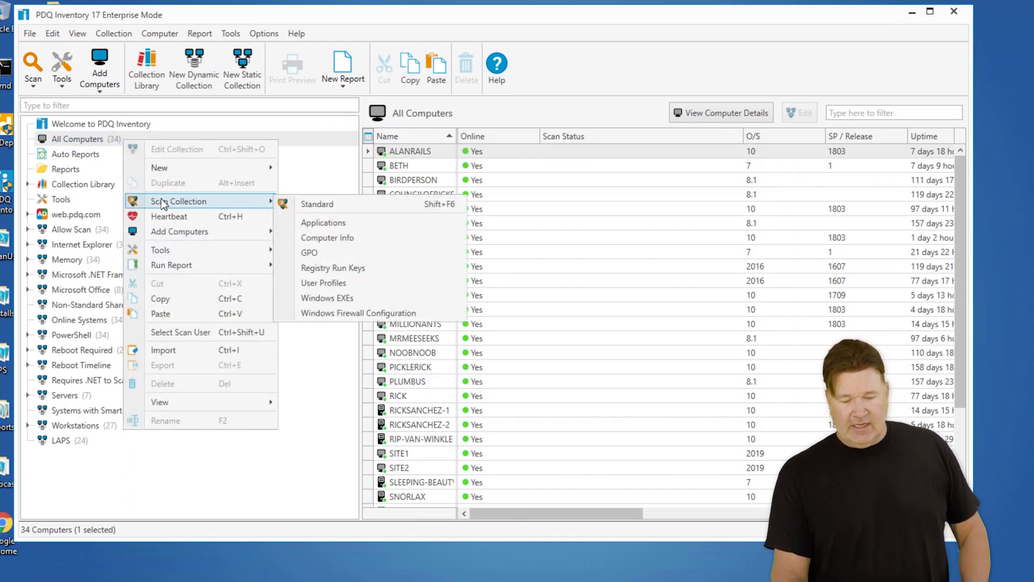
{"action": "left_click", "coordinate": [317, 204]}
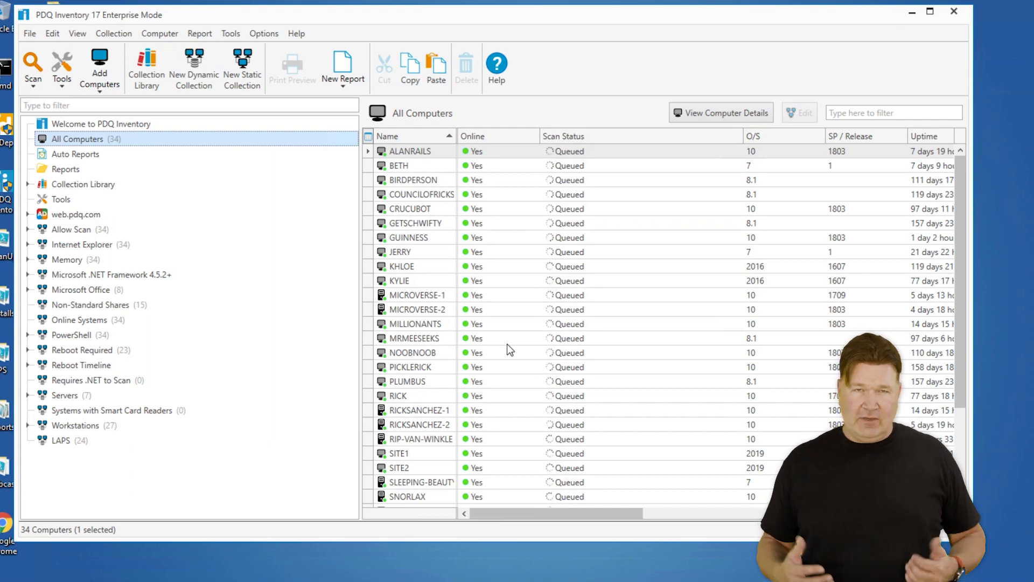
{"action": "left_click", "coordinate": [31, 62]}
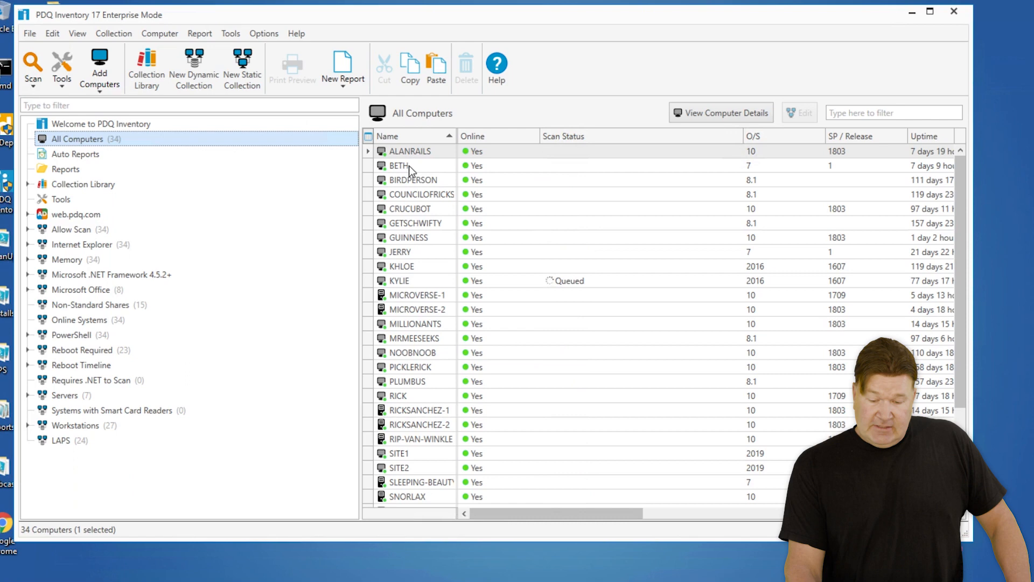
{"action": "left_click", "coordinate": [398, 165]}
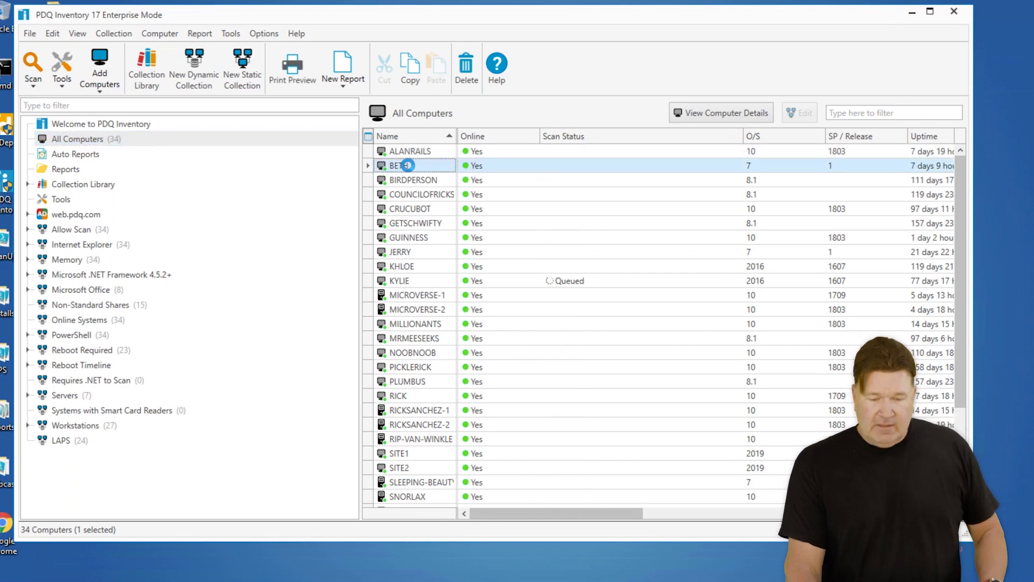
{"action": "double_click", "coordinate": [401, 166]}
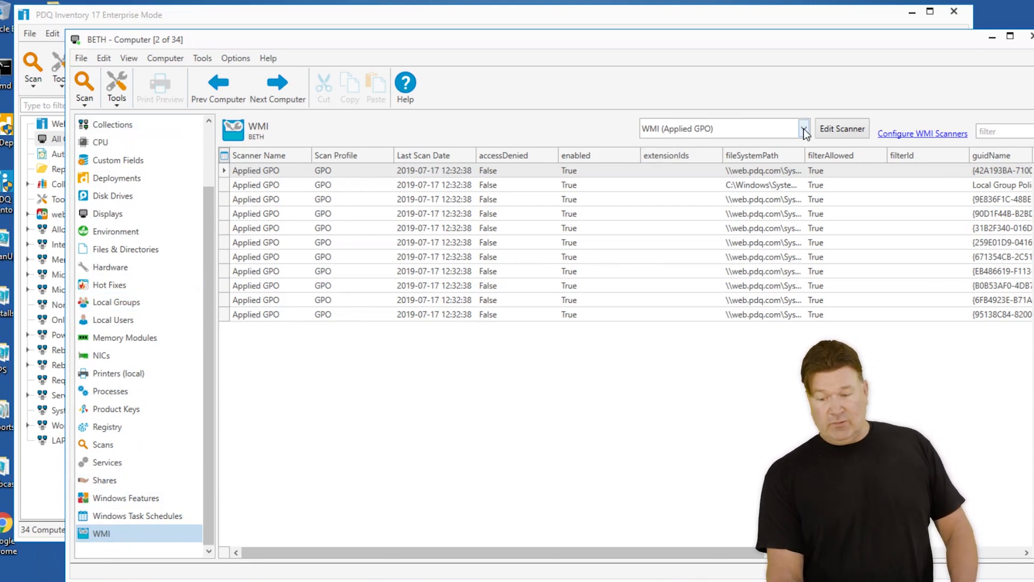
{"action": "left_click", "coordinate": [803, 128]}
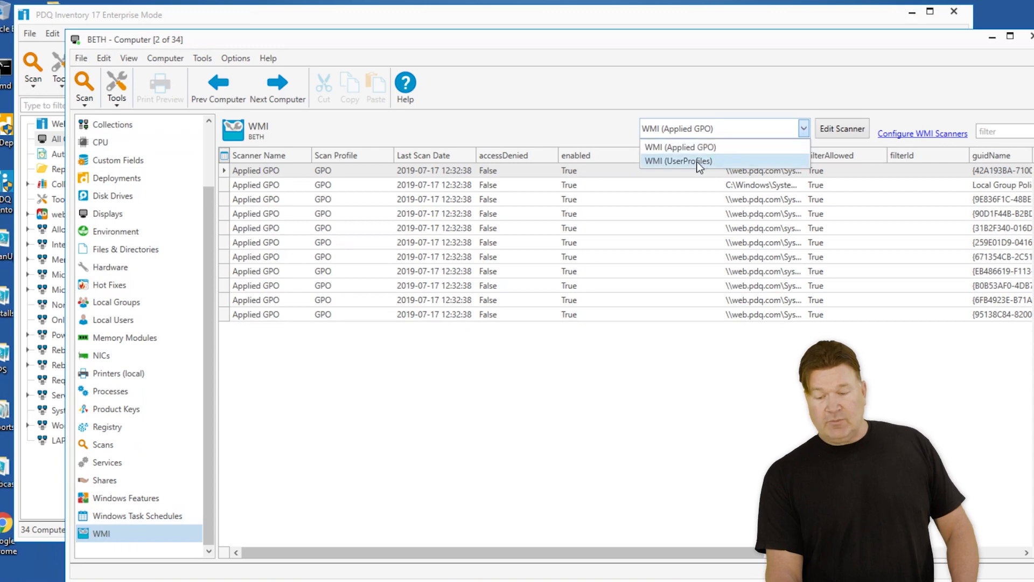
{"action": "left_click", "coordinate": [677, 160]}
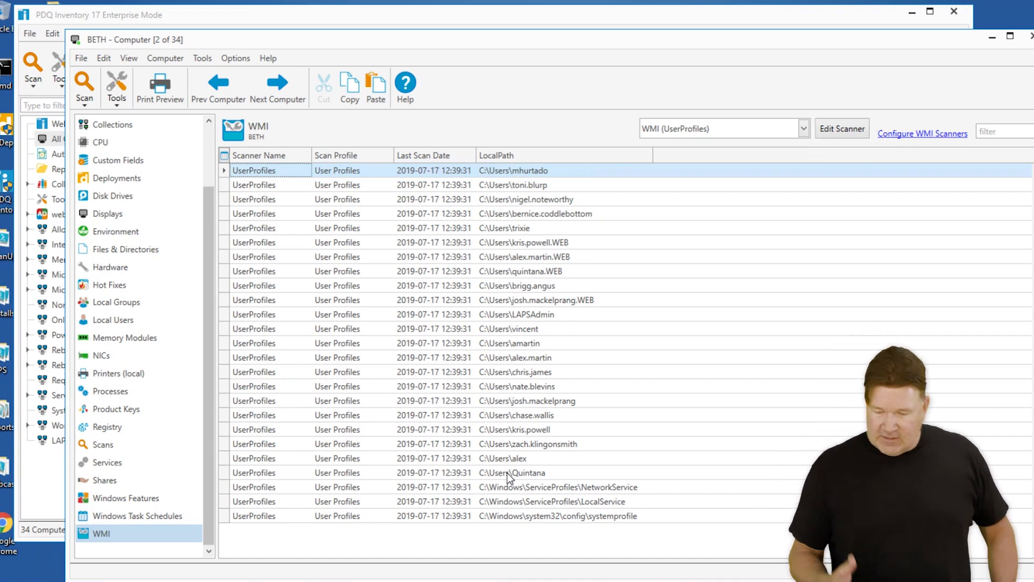
{"action": "mouse_move", "coordinate": [559, 236]}
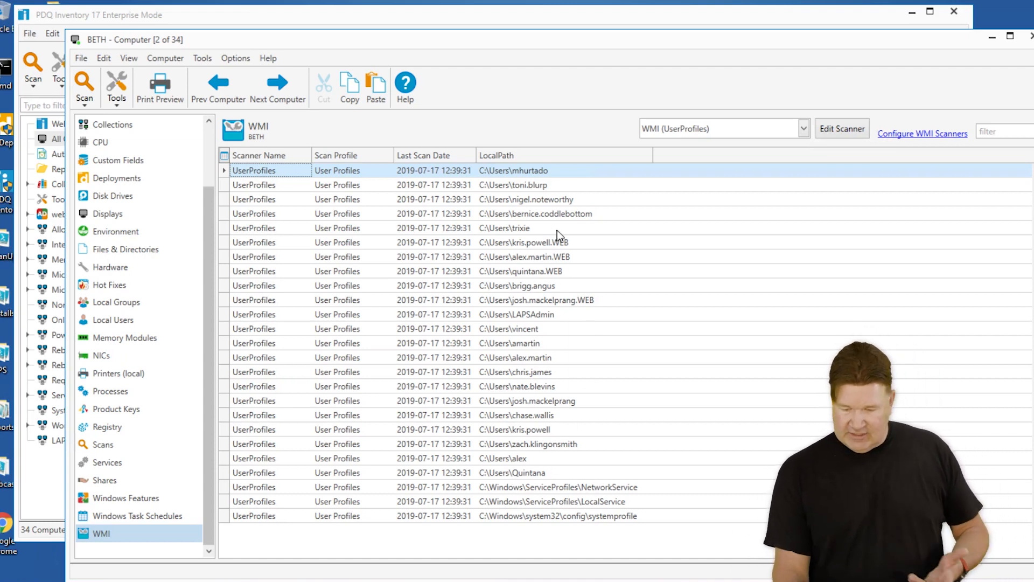
{"action": "mouse_move", "coordinate": [530, 190]}
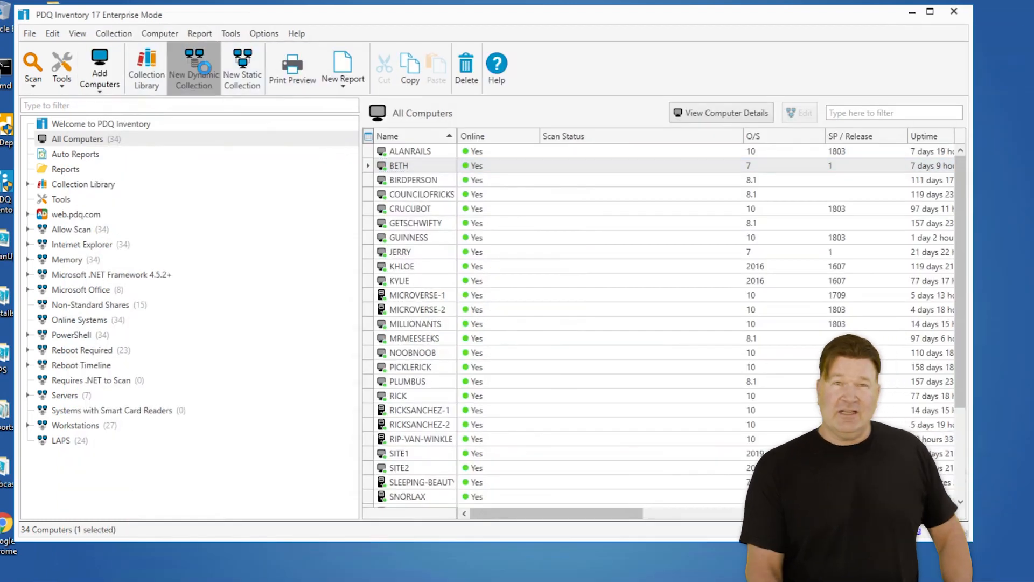
Step: Create dynamic collection 'Toni' filtering WMI UserProfiles LocalPath containing 'toni'
{"action": "left_click", "coordinate": [193, 65]}
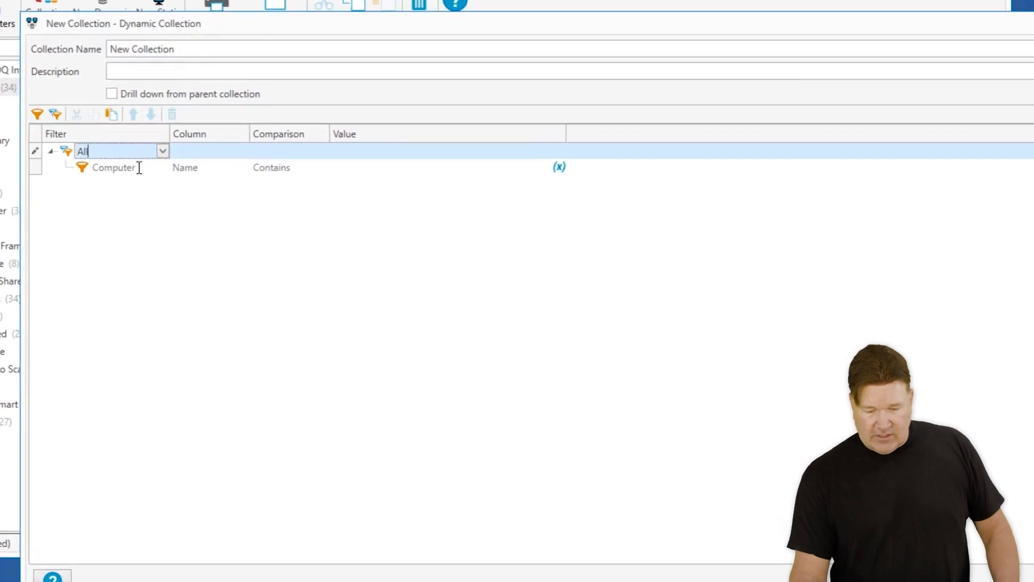
{"action": "left_click", "coordinate": [156, 163]}
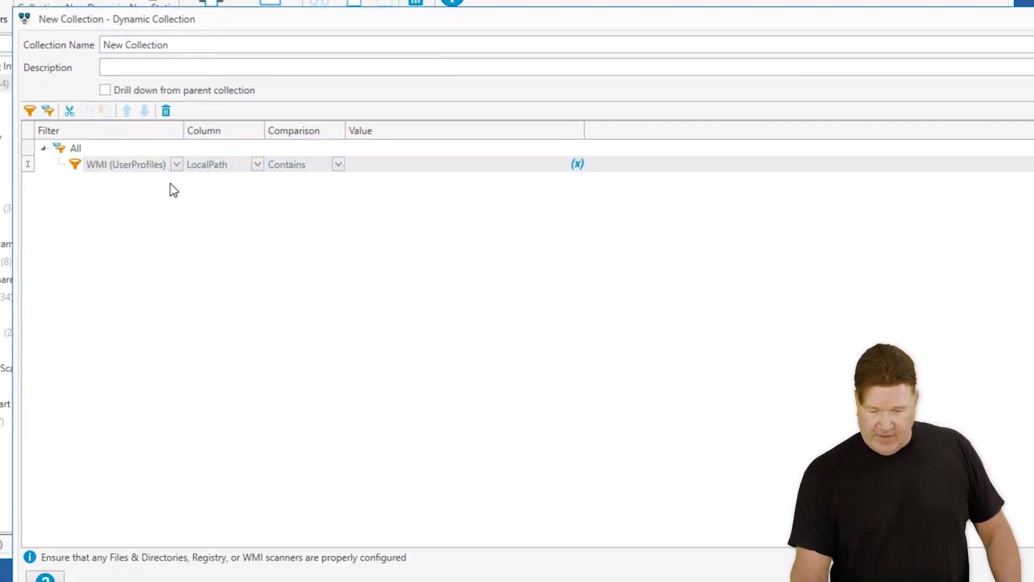
{"action": "left_click", "coordinate": [455, 164]}
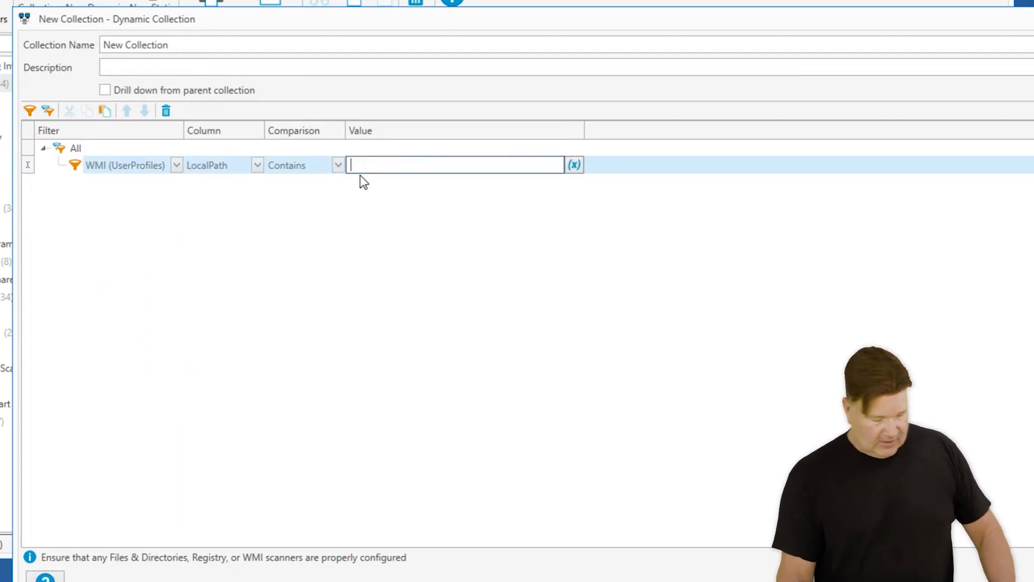
{"action": "type", "text": "toni"}
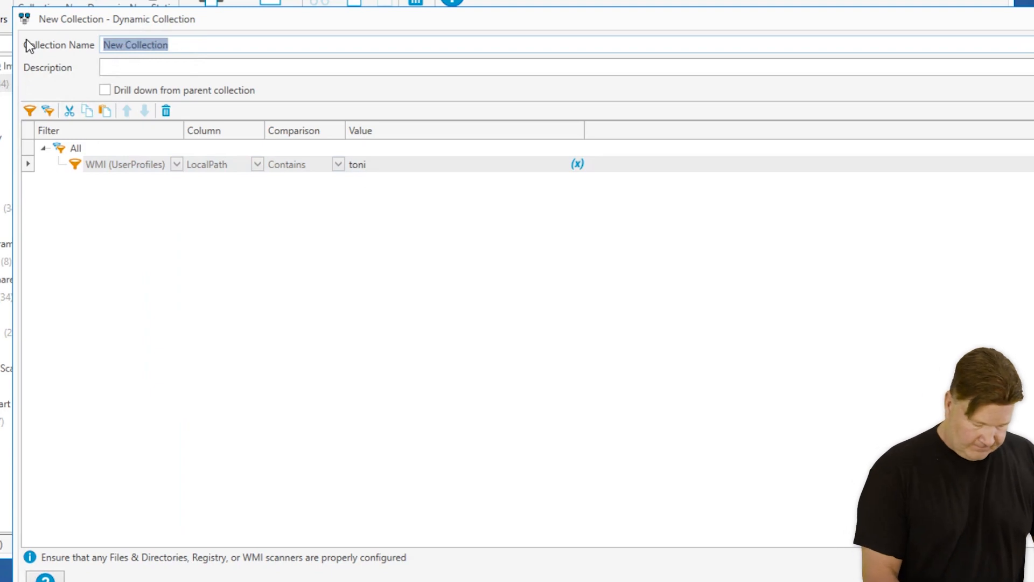
{"action": "type", "text": "Toni"}
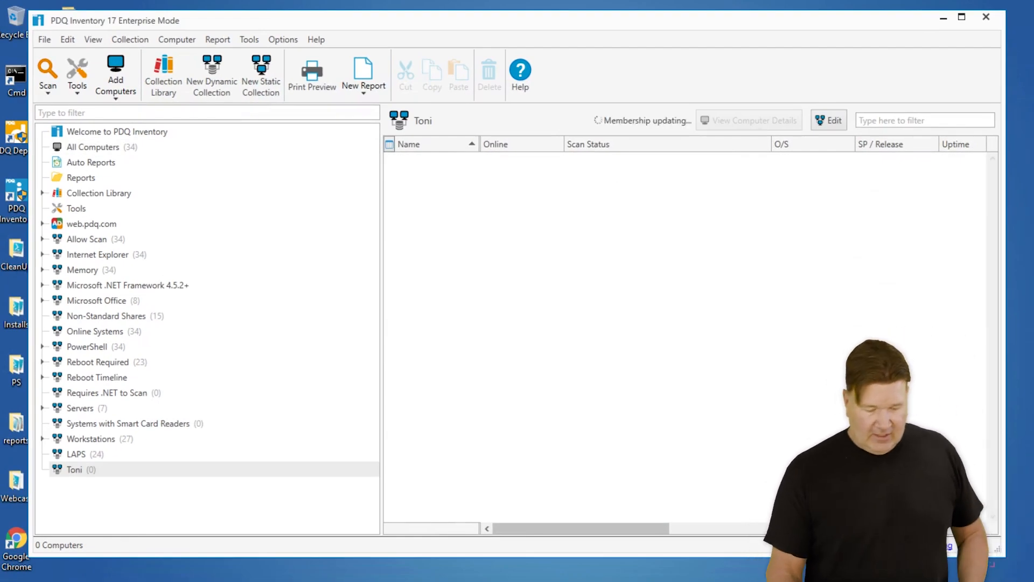
Step: Show the Toni collection's 10 computers and select NOOBNOOB's toni.blurp profile path
{"action": "left_click", "coordinate": [75, 454]}
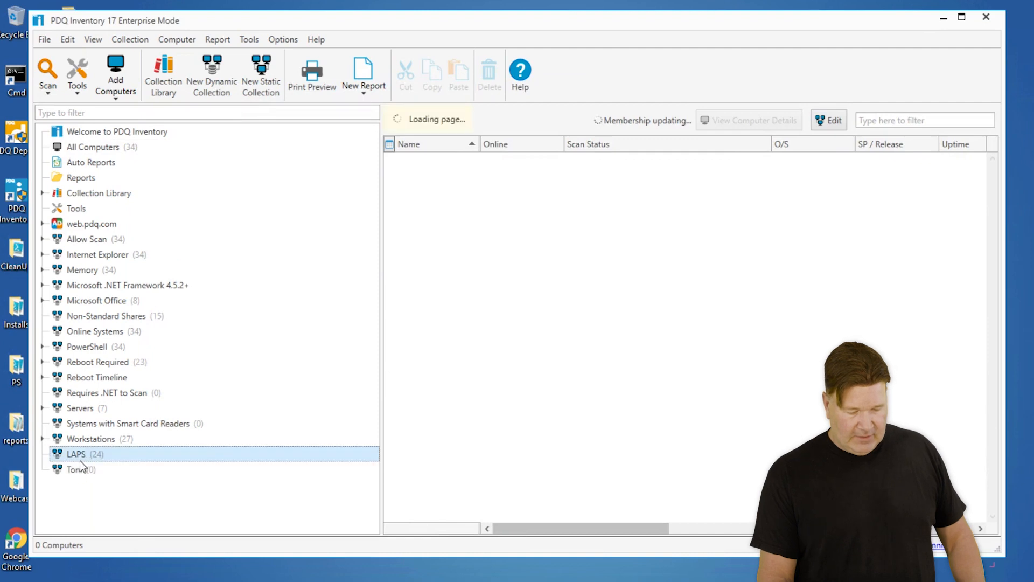
{"action": "left_click", "coordinate": [73, 470]}
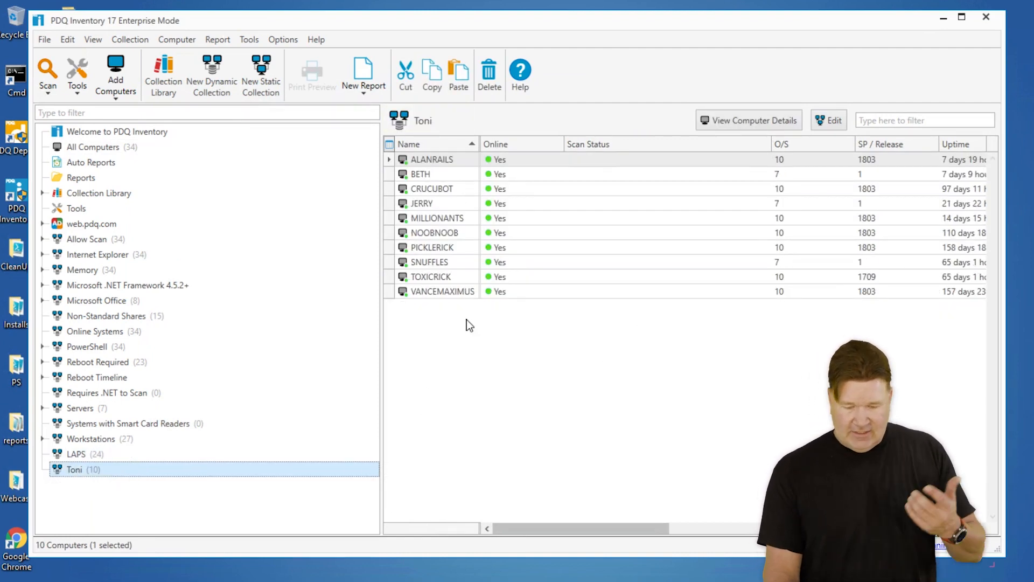
{"action": "left_click", "coordinate": [444, 233]}
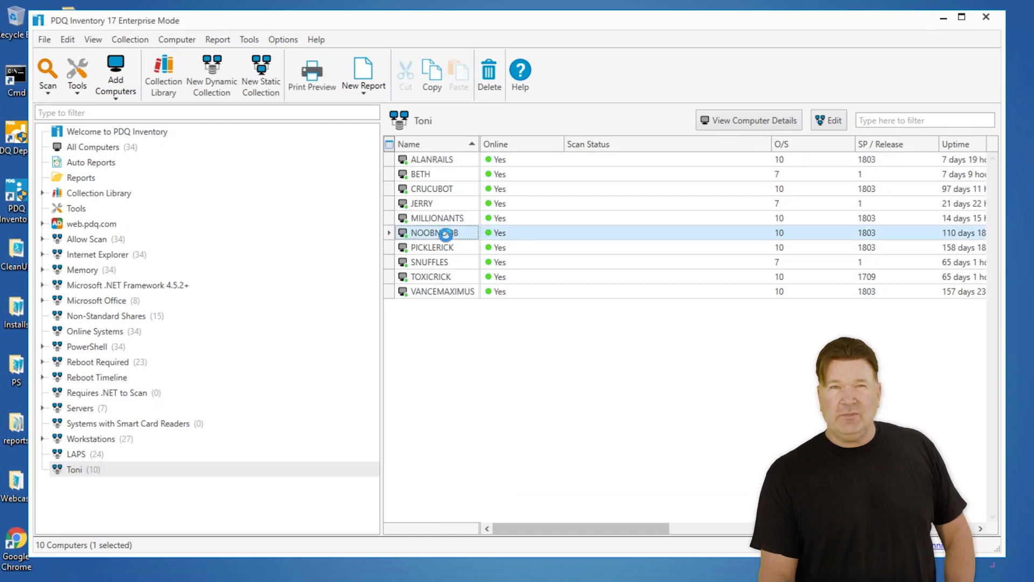
{"action": "double_click", "coordinate": [444, 232]}
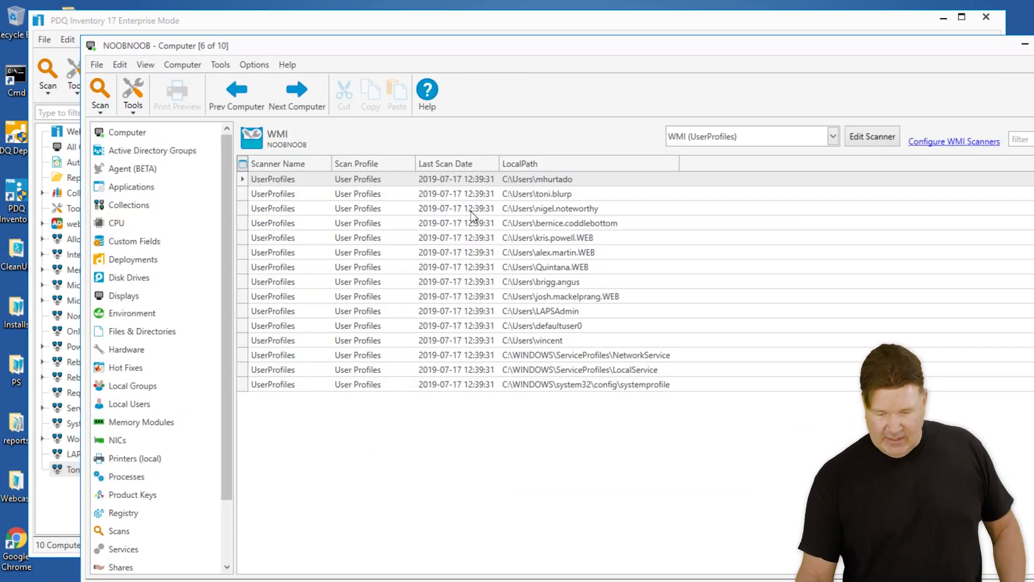
{"action": "left_click", "coordinate": [537, 194]}
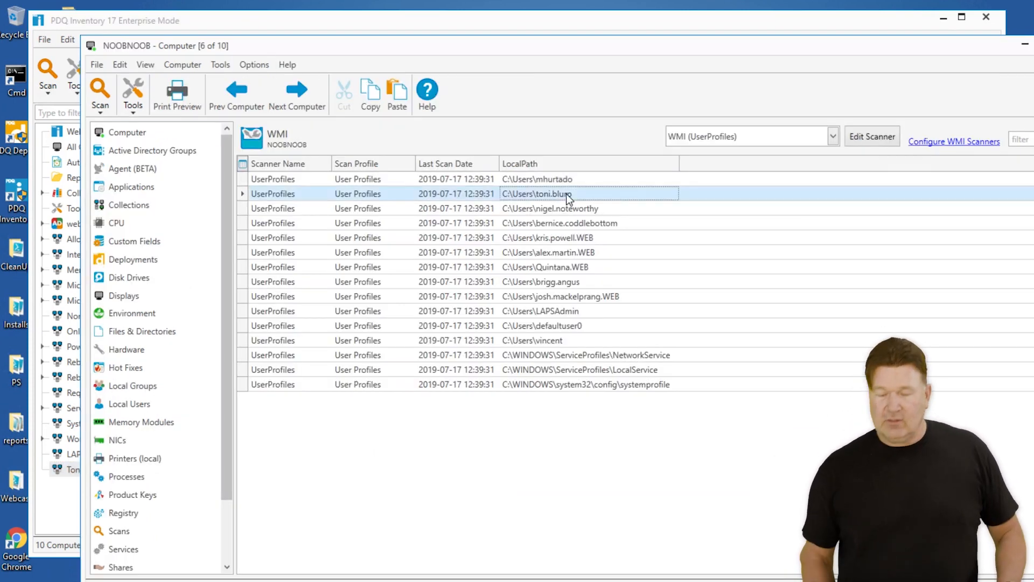